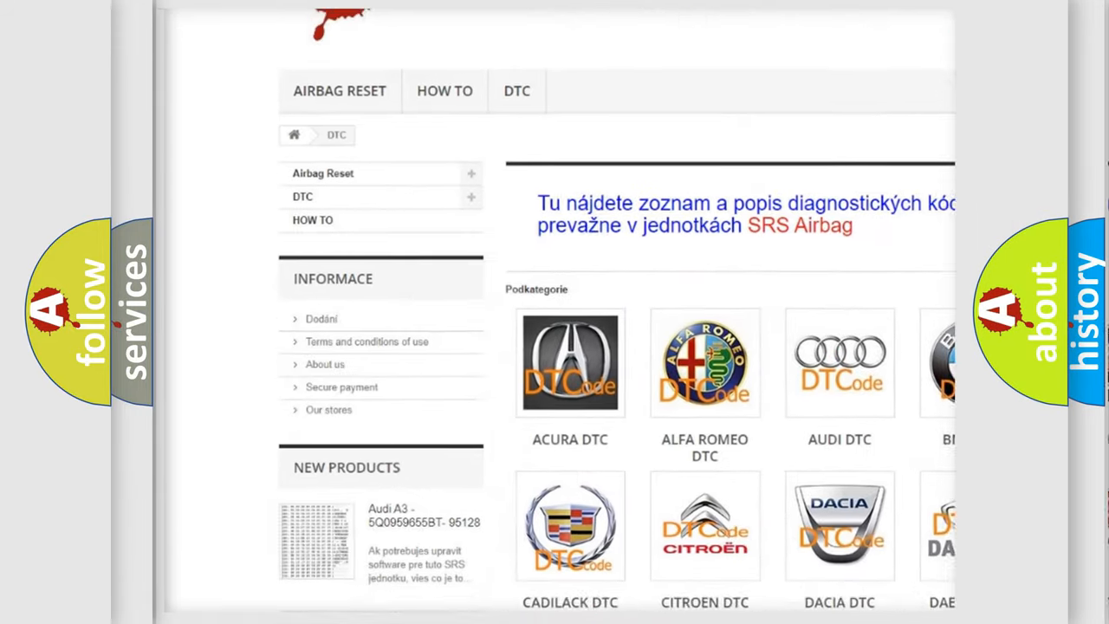
pyautogui.scroll(-3)
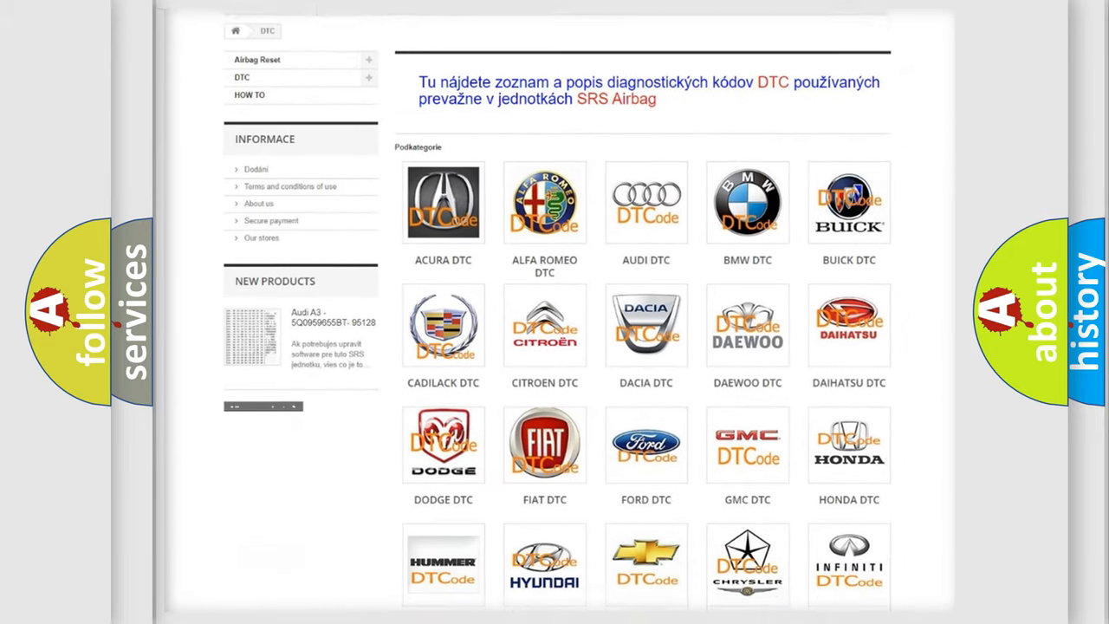
pyautogui.scroll(-3)
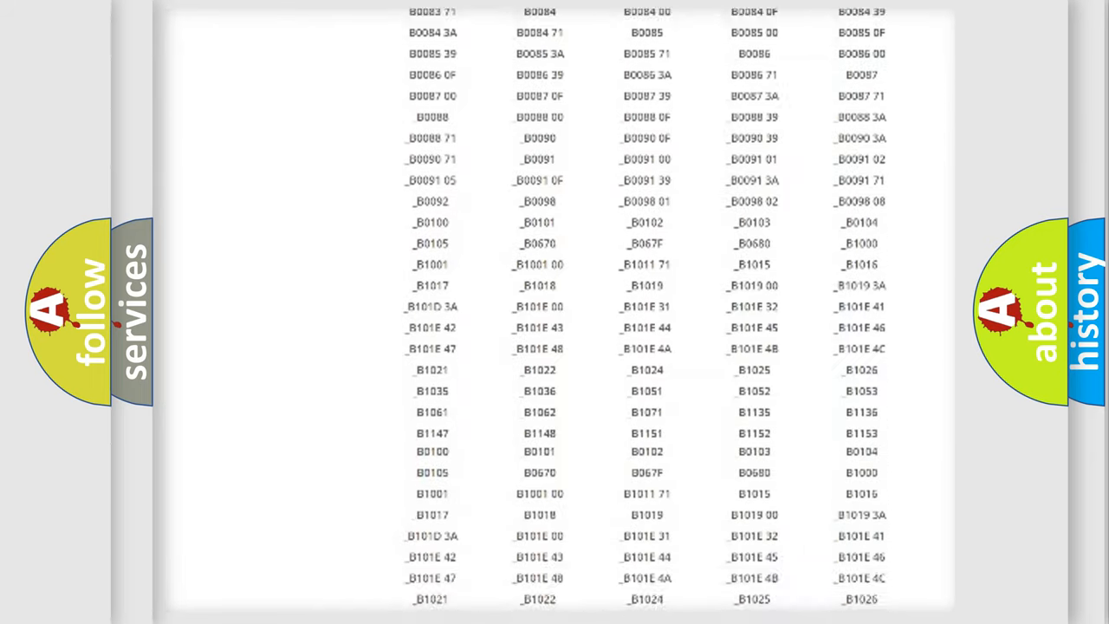
pyautogui.scroll(3)
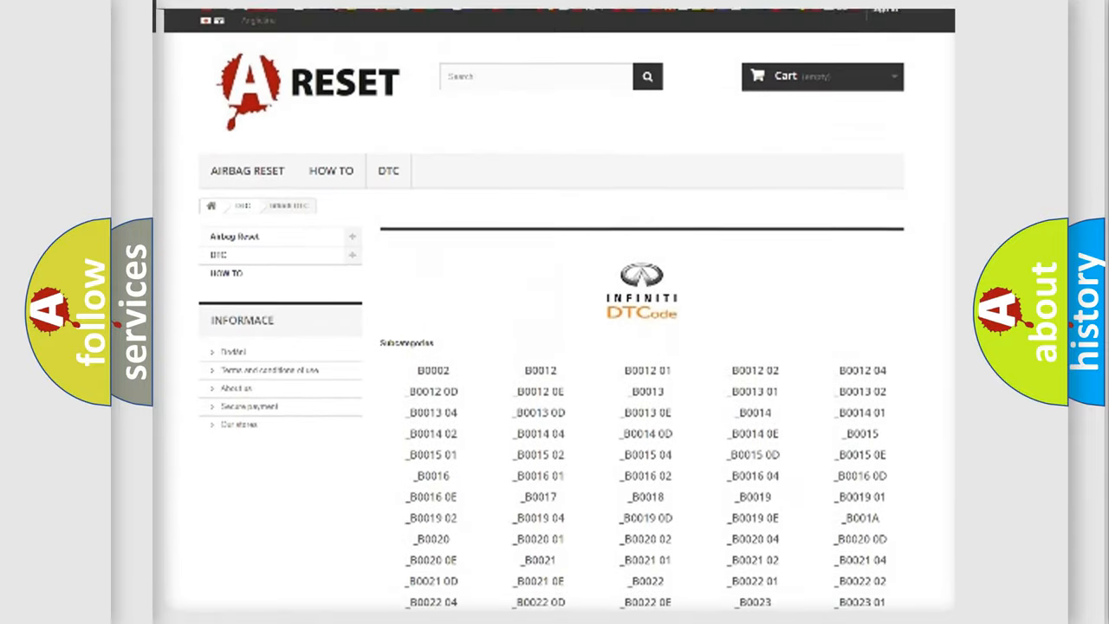